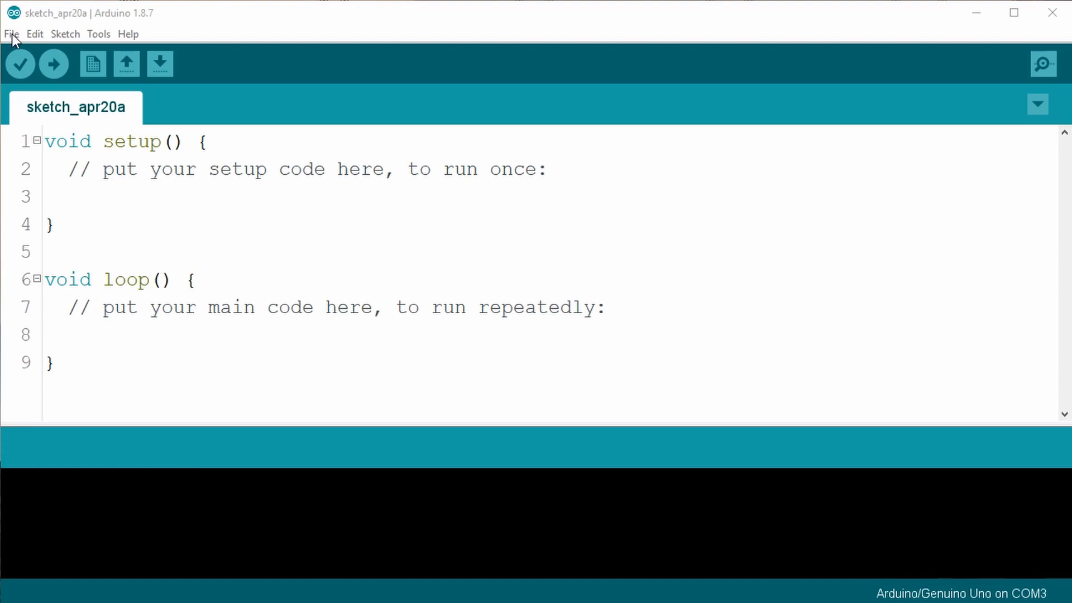
Bring up the File menu's Open dialog to load an existing sketch
{"action": "left_click", "coordinate": [12, 34]}
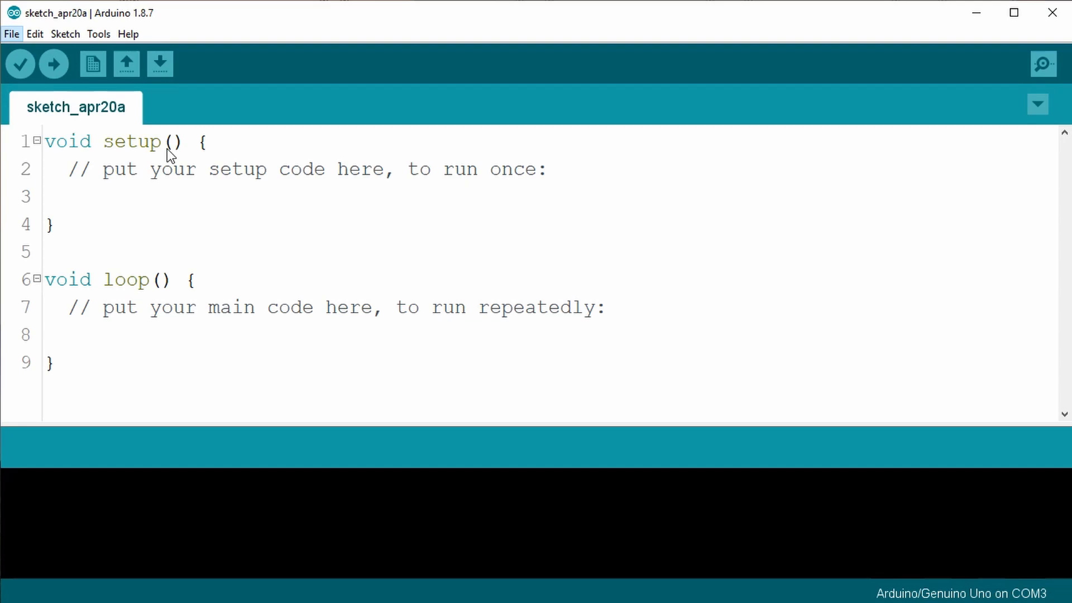
{"action": "mouse_move", "coordinate": [240, 187]}
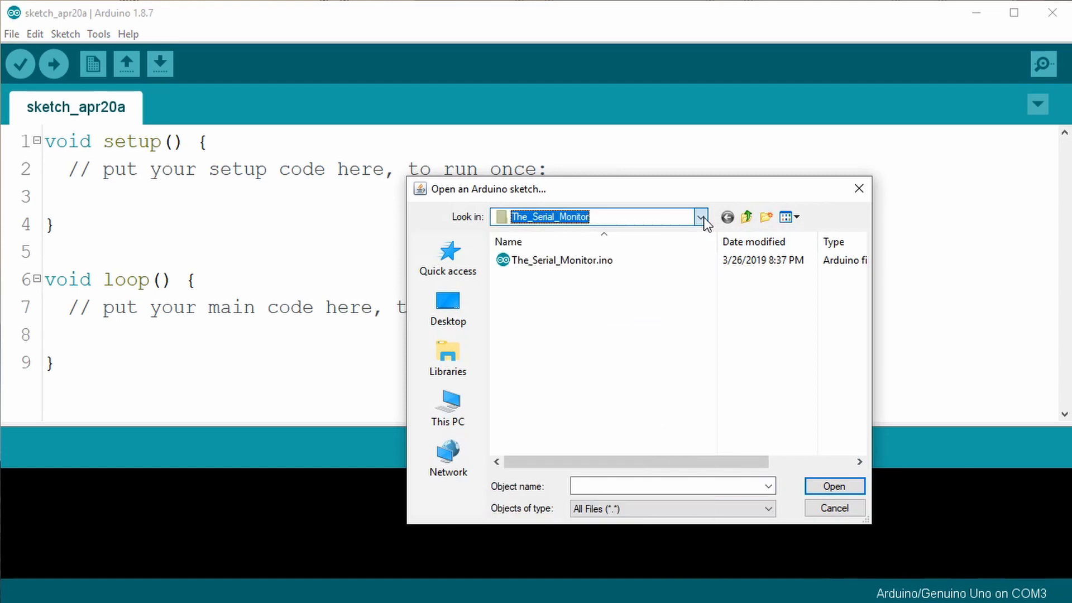
Open Photocell.ino from the kit's English > Lesson 26 Photocell > Photocell folder
{"action": "left_click", "coordinate": [700, 216]}
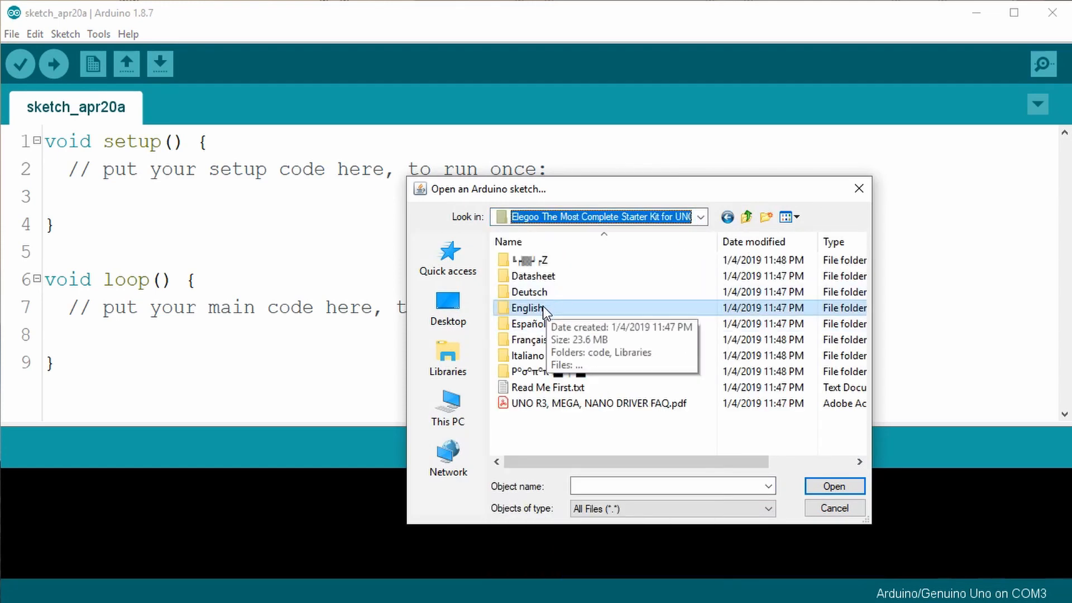
{"action": "double_click", "coordinate": [527, 308]}
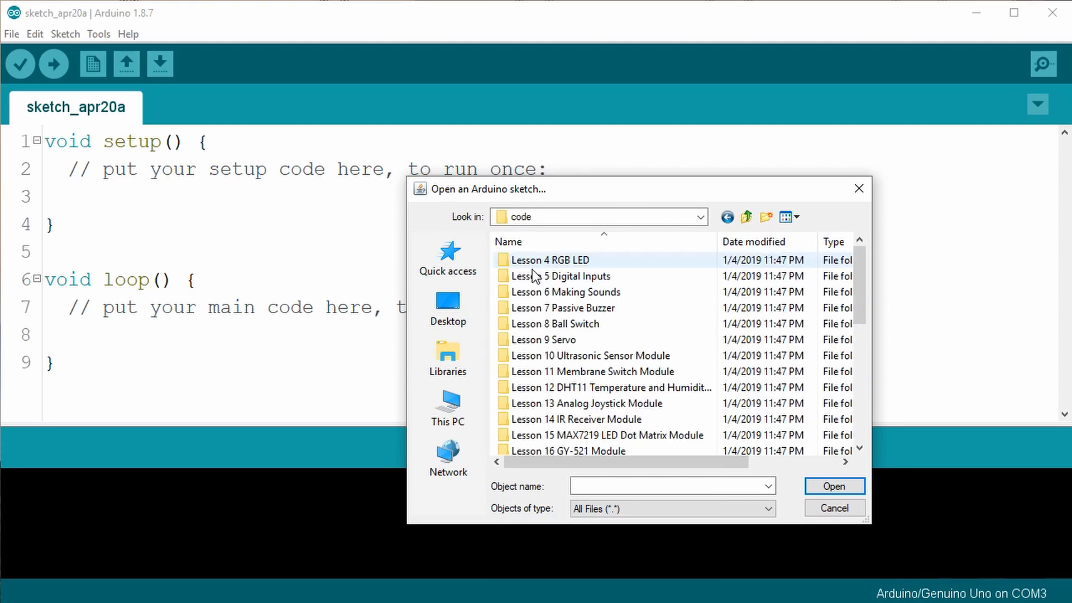
{"action": "scroll", "scroll_direction": "down", "scroll_amount": 3}
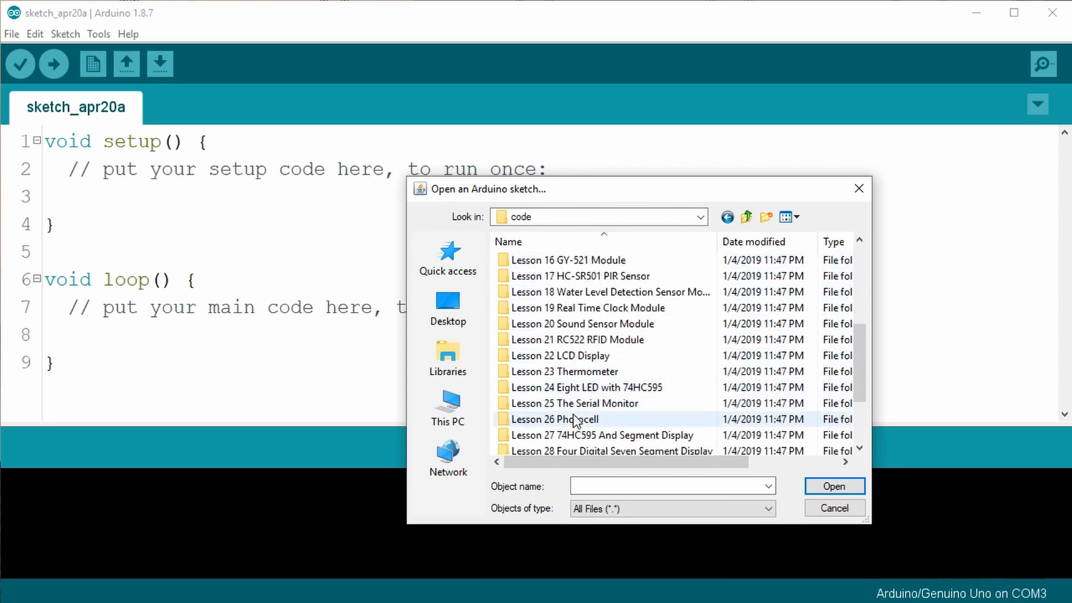
{"action": "double_click", "coordinate": [556, 419]}
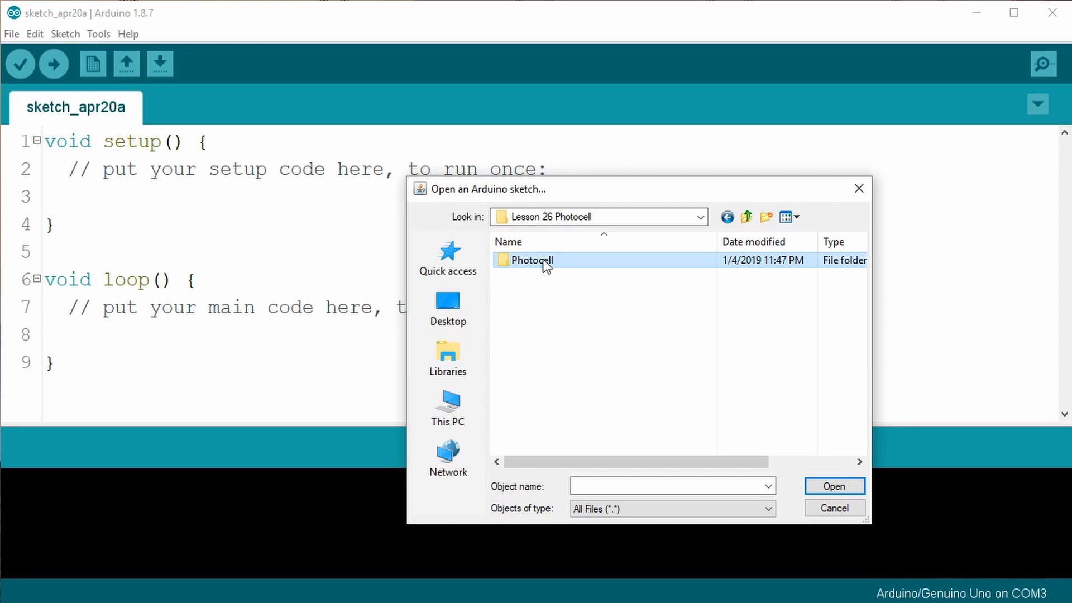
{"action": "double_click", "coordinate": [531, 260]}
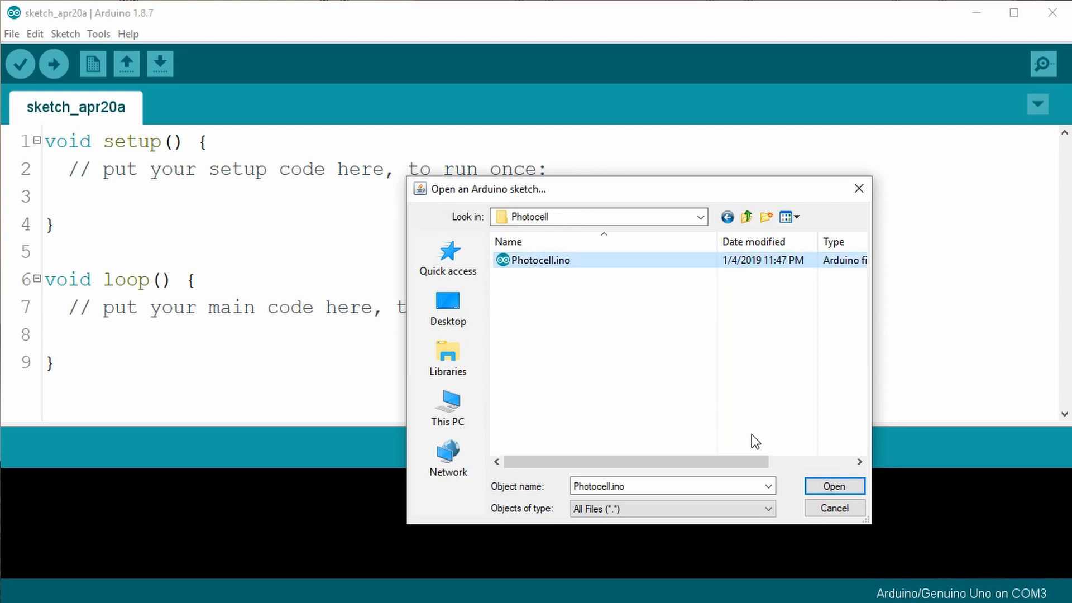
{"action": "left_click", "coordinate": [834, 487]}
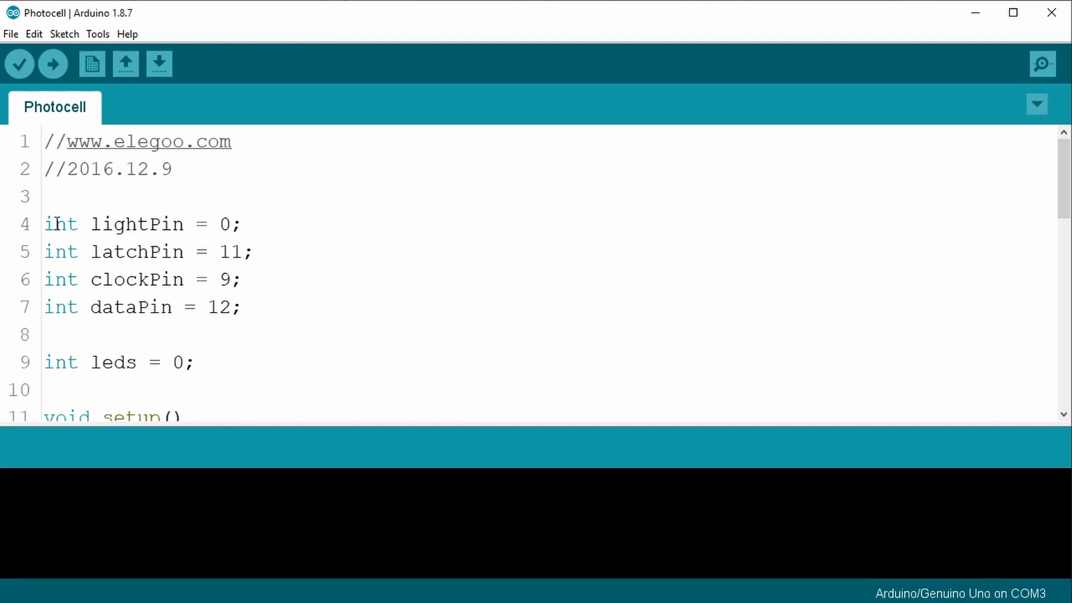
Highlight the lightPin declaration and the blank line after the pin variables
{"action": "double_click", "coordinate": [131, 223]}
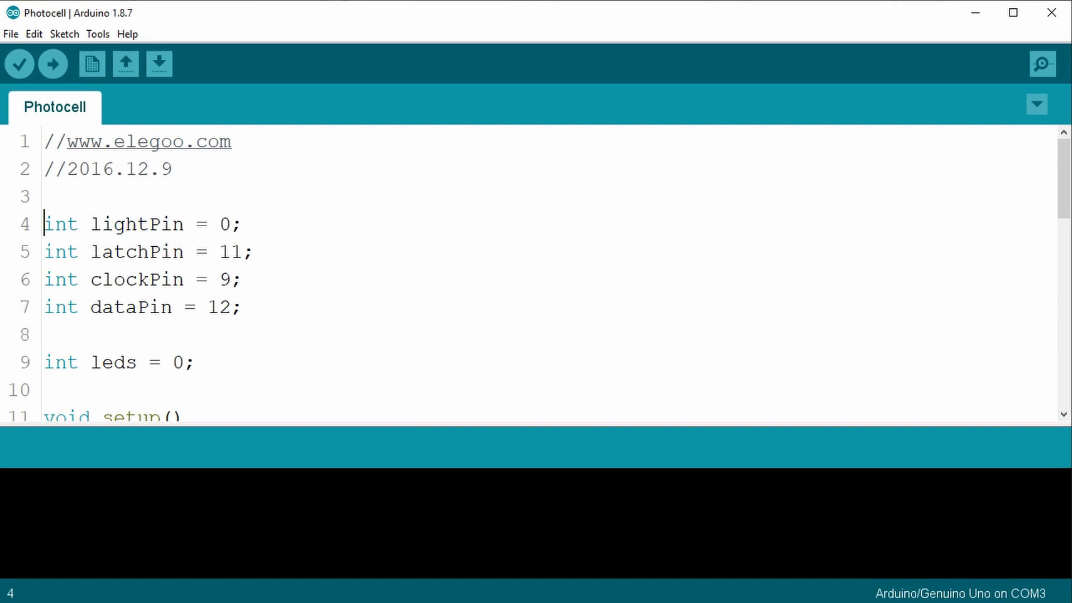
{"action": "mouse_move", "coordinate": [37, 382]}
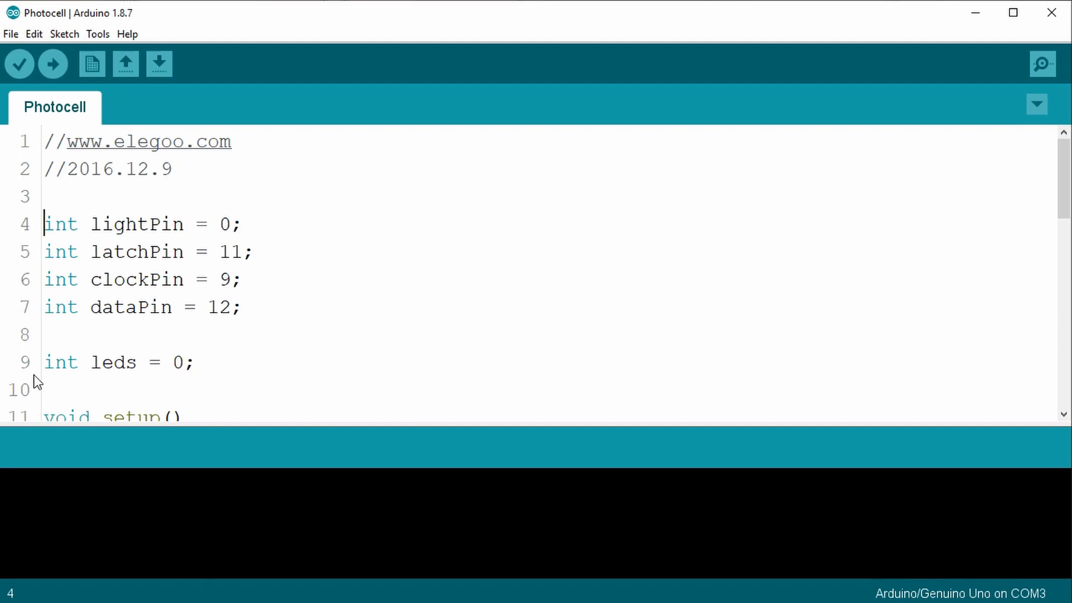
{"action": "triple_click", "coordinate": [119, 362]}
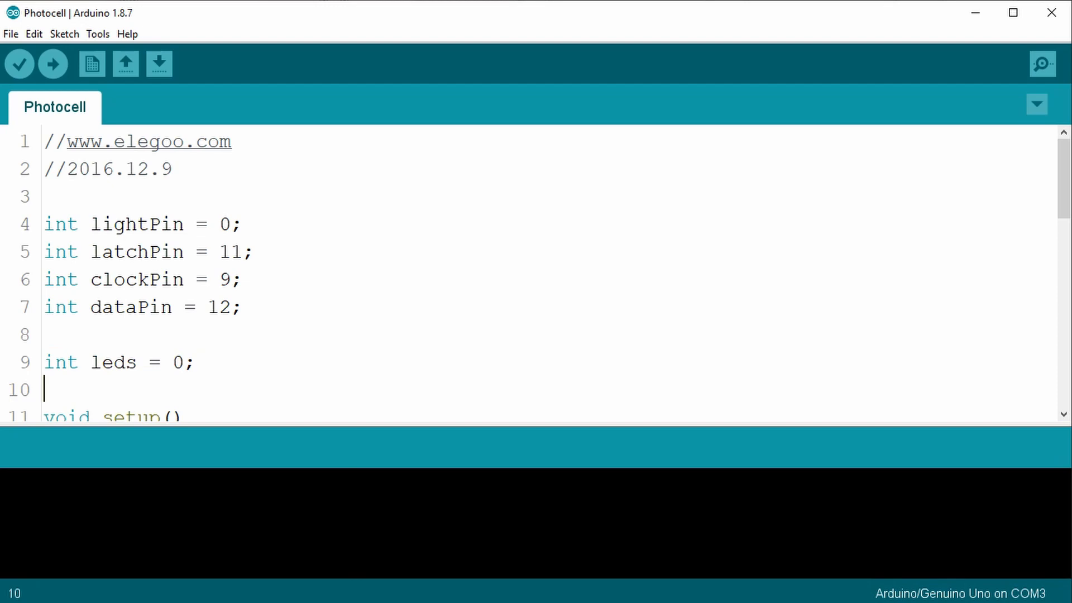
{"action": "scroll", "scroll_direction": "down", "scroll_amount": 3}
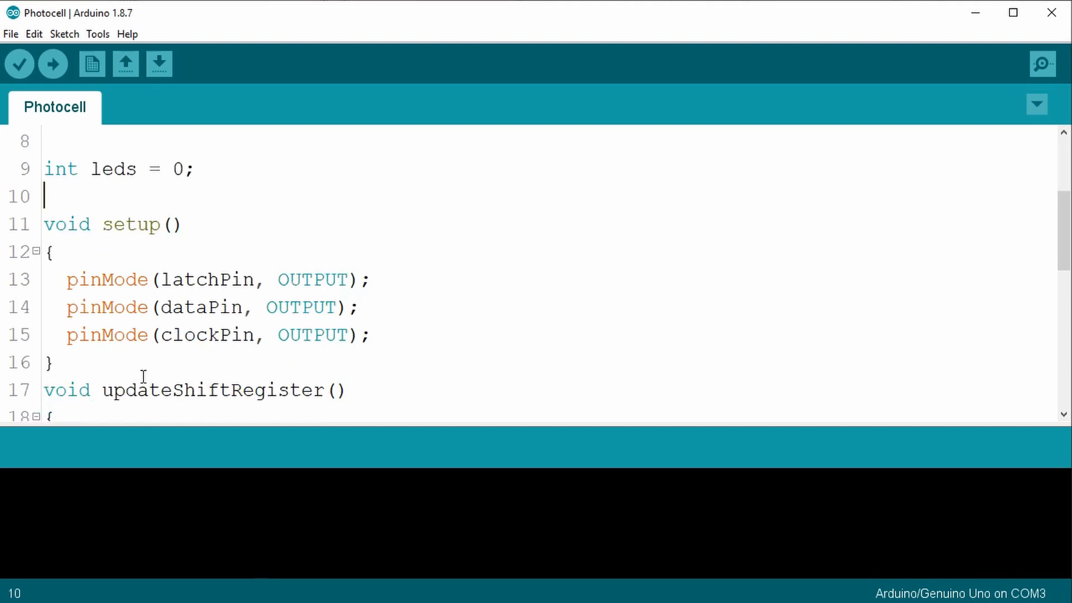
{"action": "scroll", "scroll_direction": "down", "scroll_amount": 3}
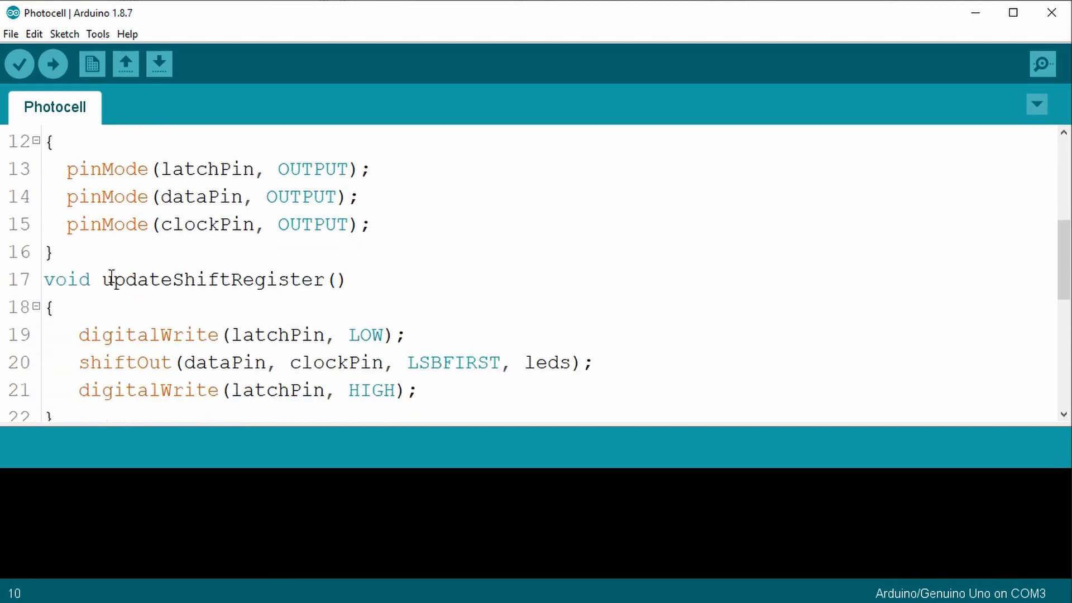
{"action": "scroll", "scroll_direction": "down", "scroll_amount": 3}
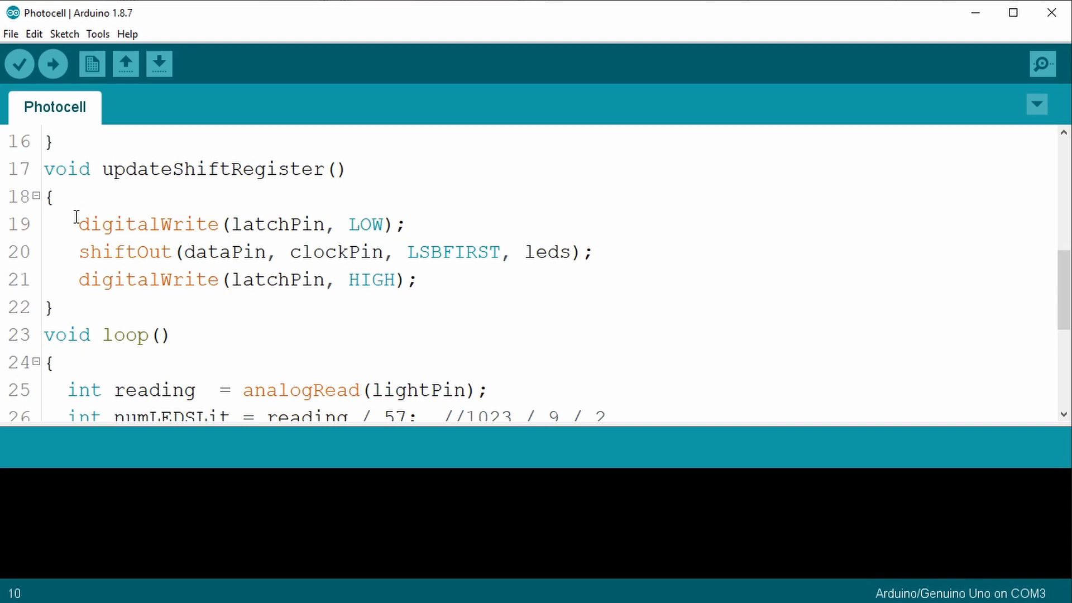
{"action": "scroll", "scroll_direction": "down", "scroll_amount": 3}
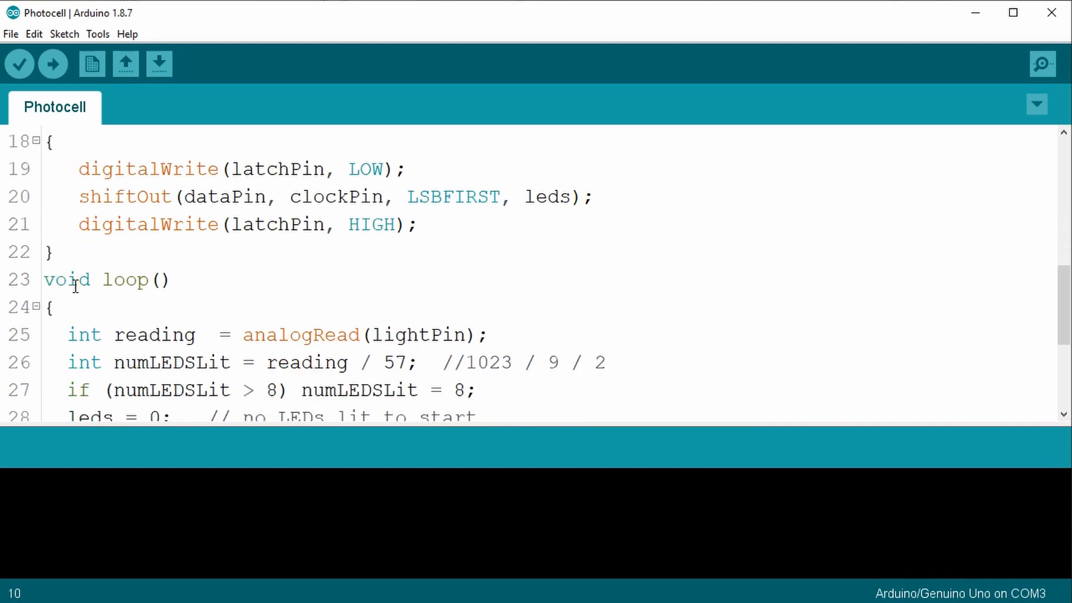
{"action": "scroll", "scroll_direction": "down", "scroll_amount": 3}
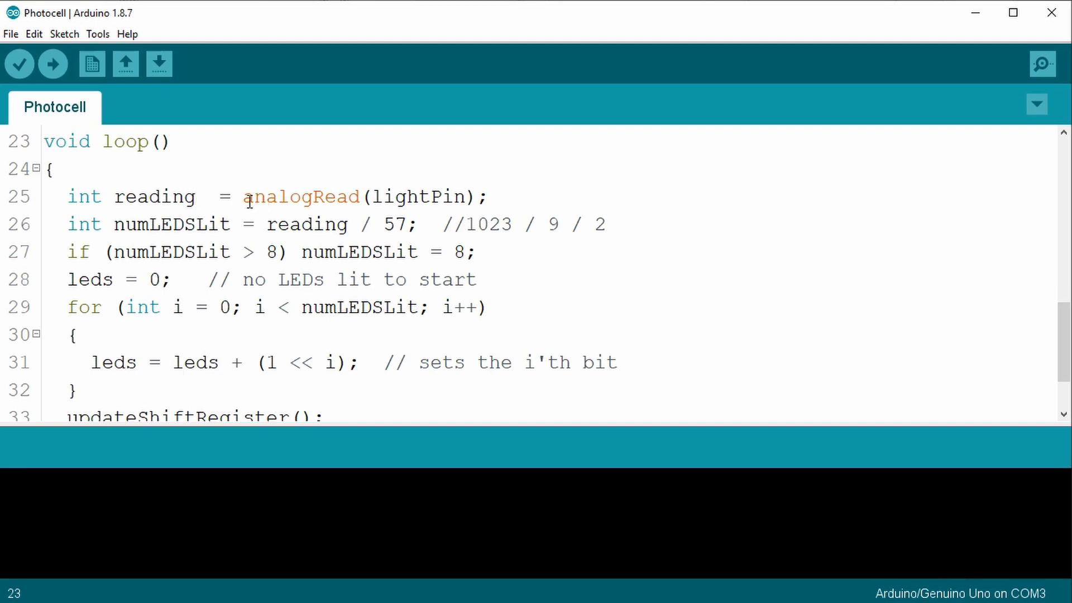
{"action": "double_click", "coordinate": [301, 197]}
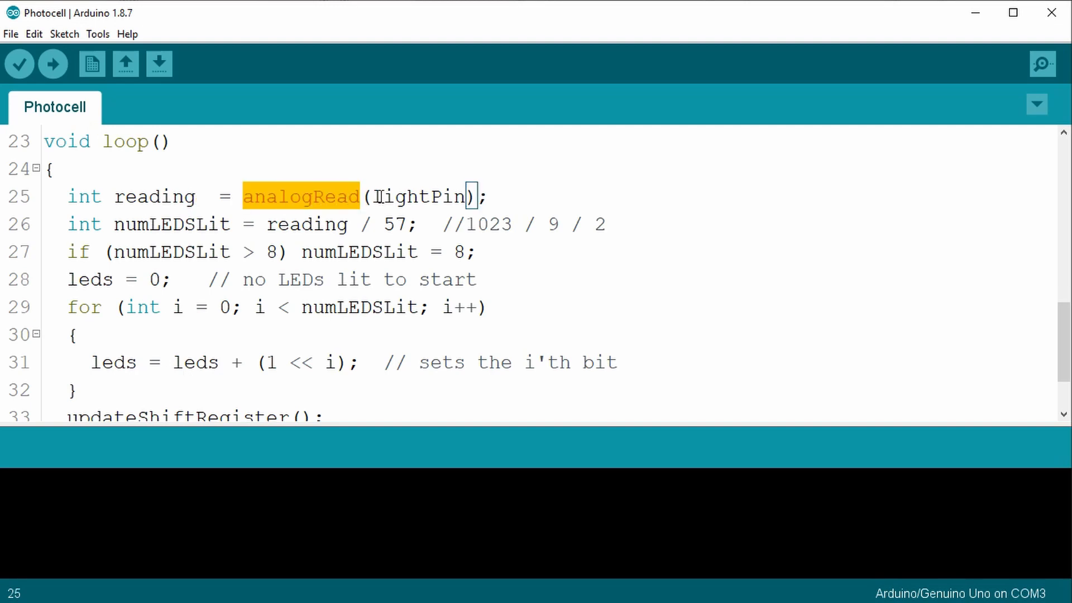
{"action": "double_click", "coordinate": [417, 197]}
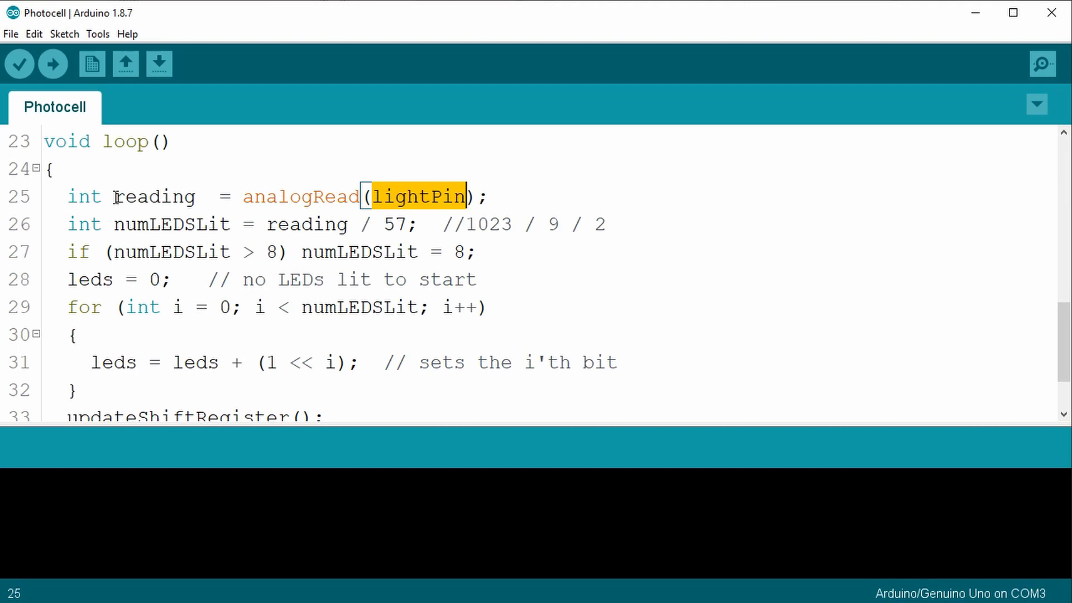
{"action": "double_click", "coordinate": [154, 196]}
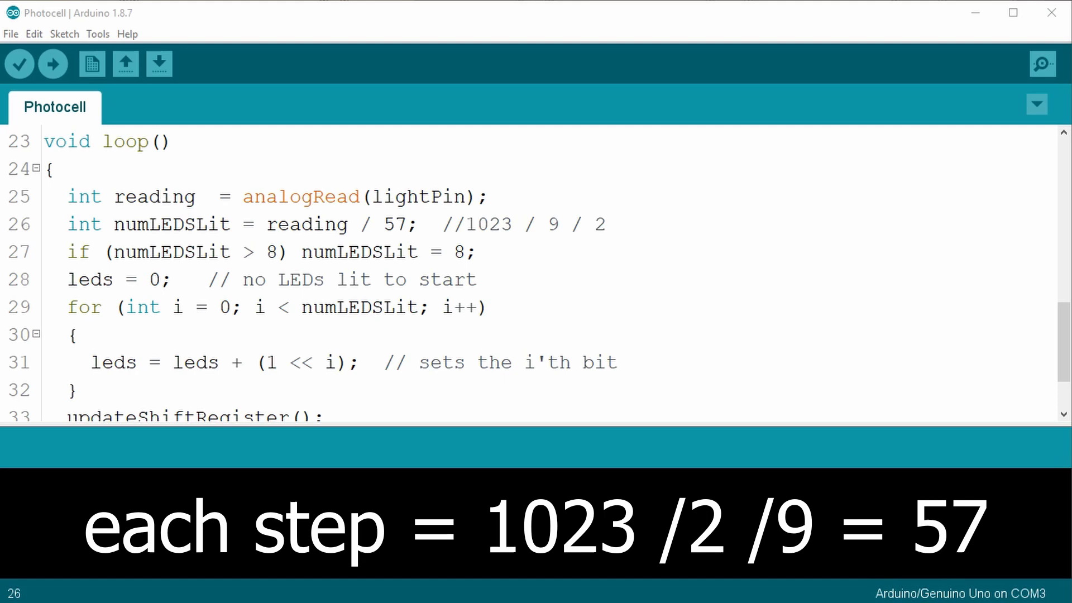
{"action": "mouse_move", "coordinate": [487, 277]}
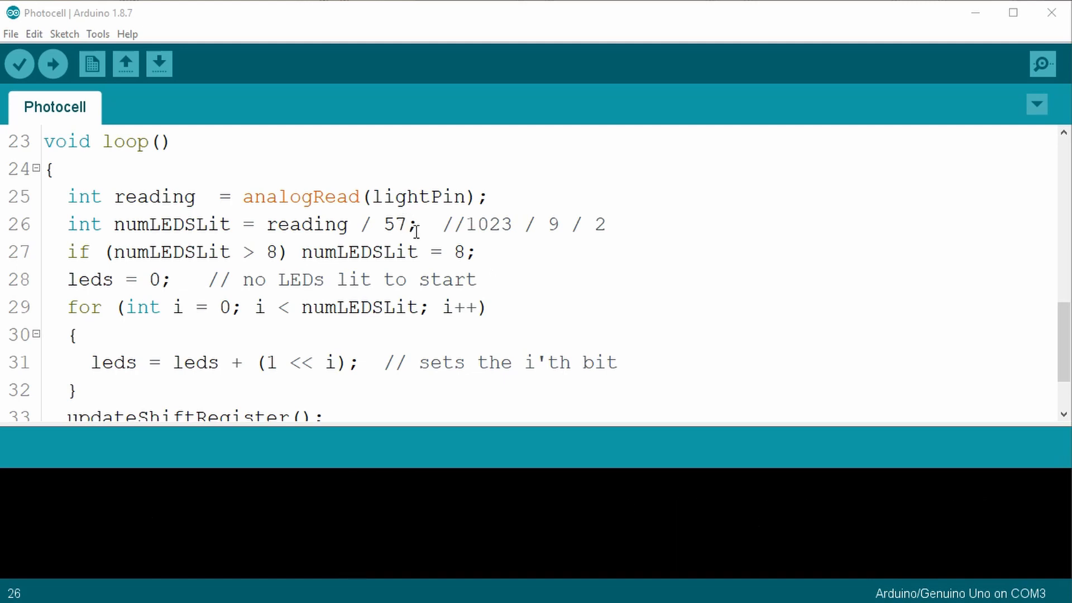
{"action": "mouse_move", "coordinate": [268, 225]}
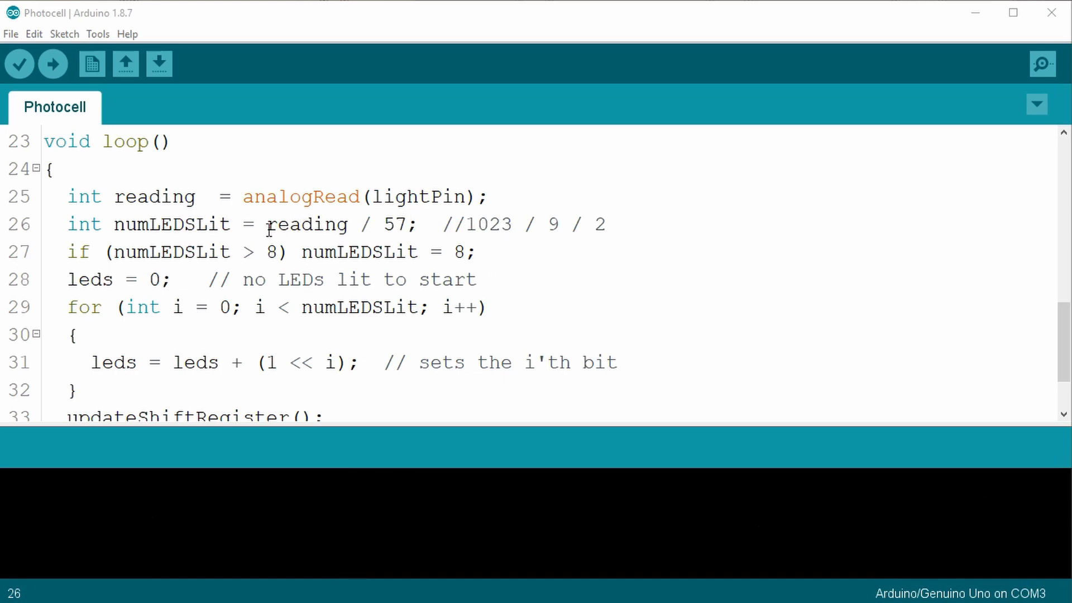
{"action": "double_click", "coordinate": [392, 224]}
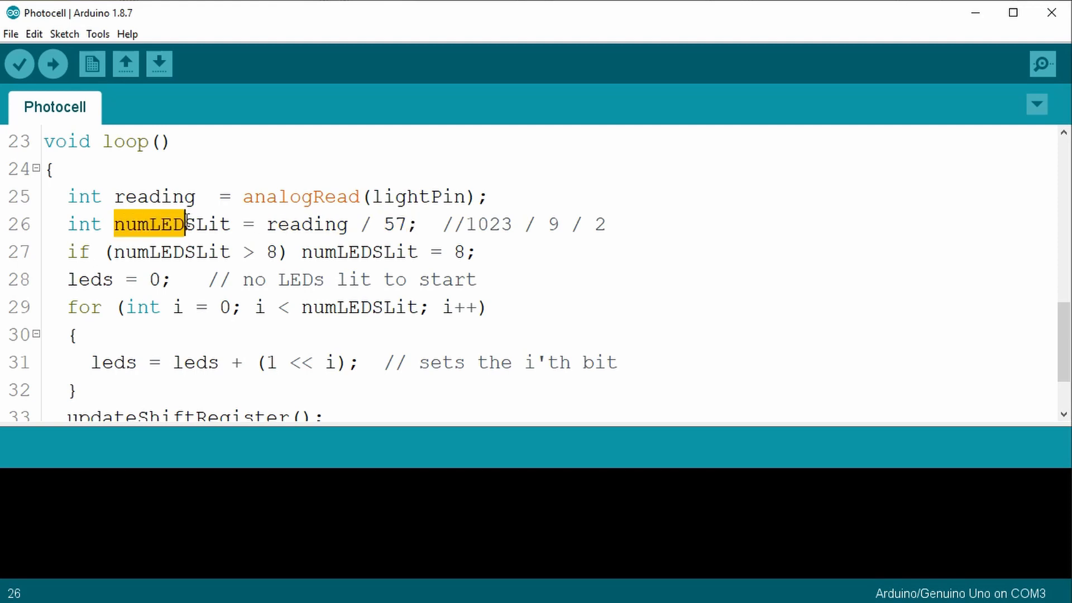
{"action": "double_click", "coordinate": [157, 224]}
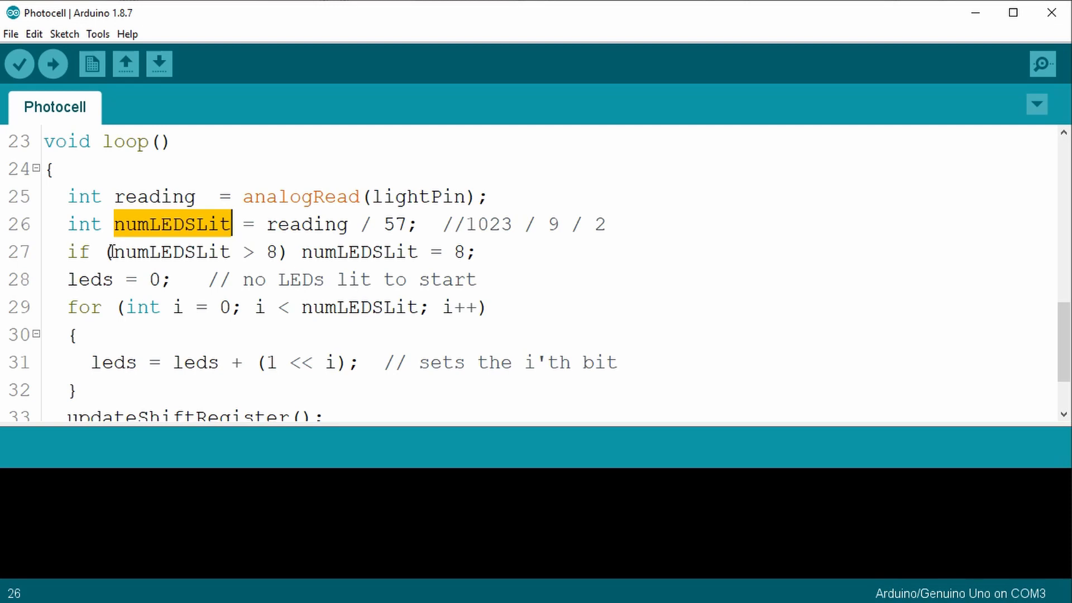
{"action": "double_click", "coordinate": [173, 252]}
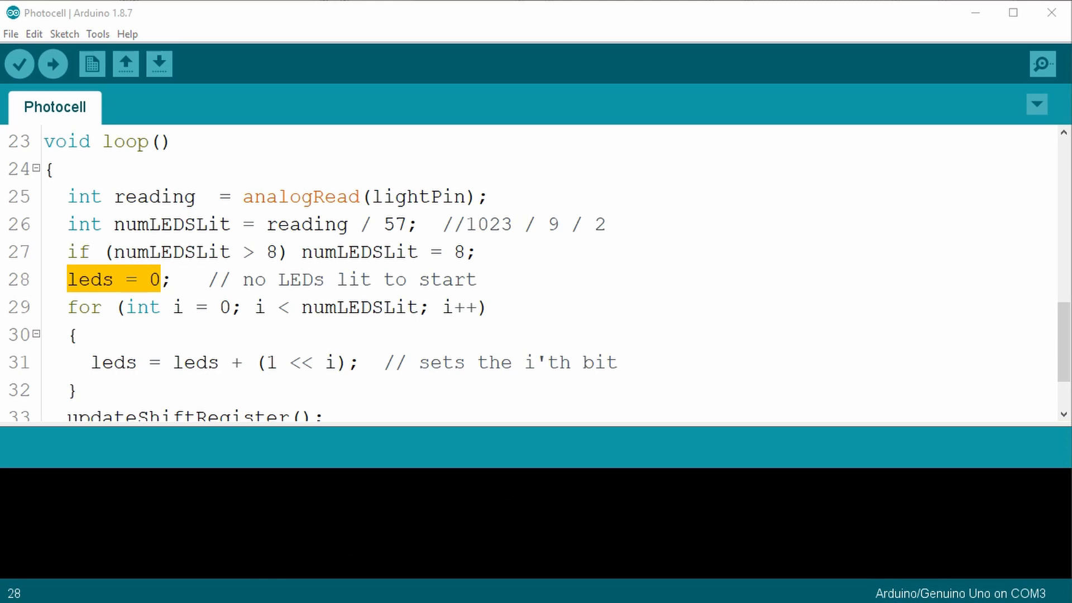
{"action": "left_click", "coordinate": [46, 307]}
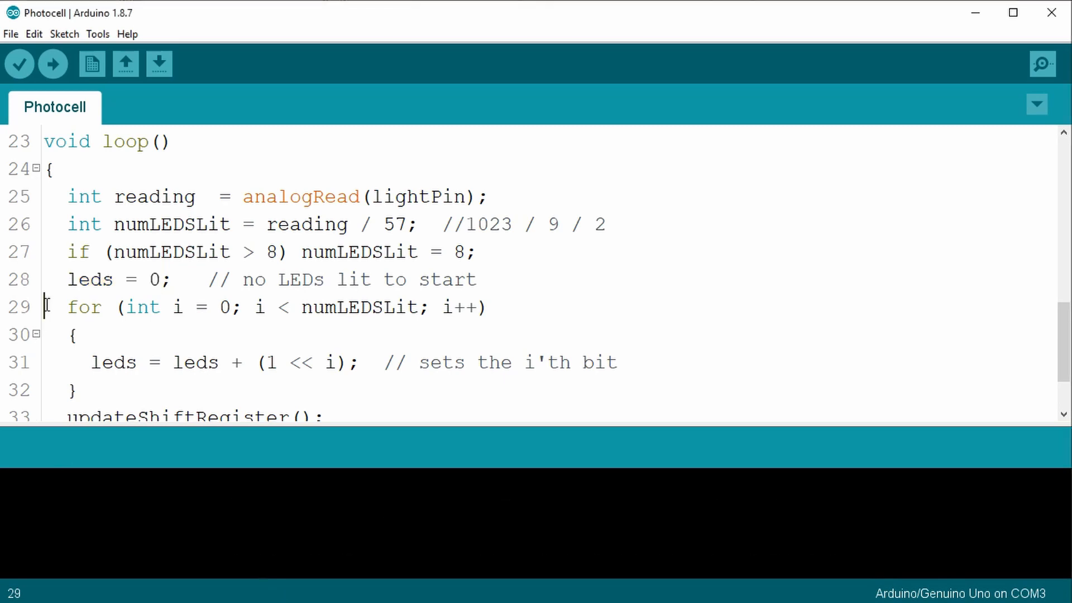
{"action": "scroll", "scroll_direction": "down", "scroll_amount": 3}
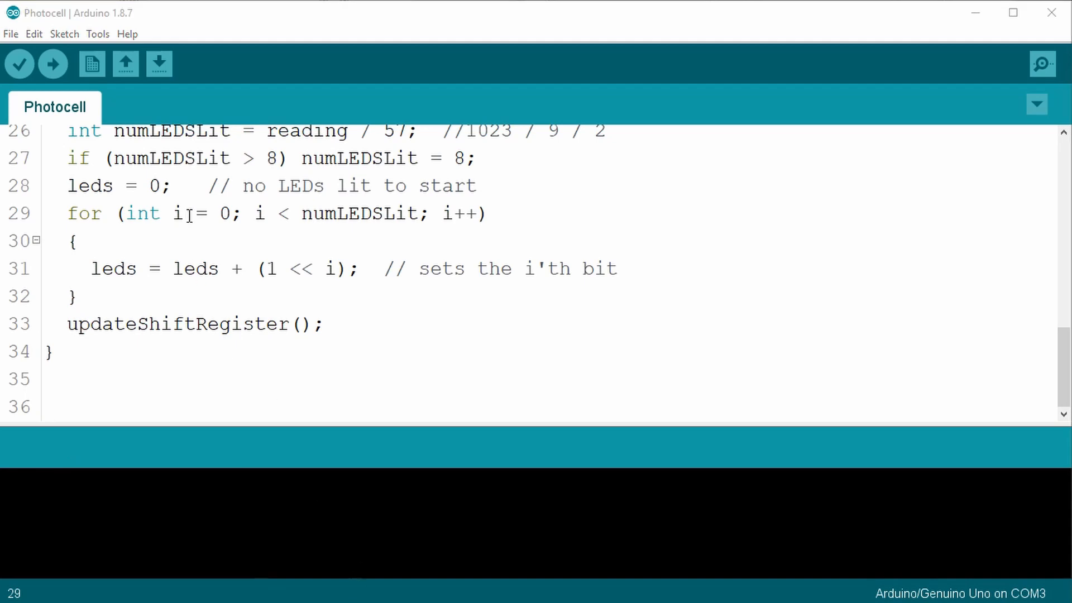
{"action": "double_click", "coordinate": [356, 213]}
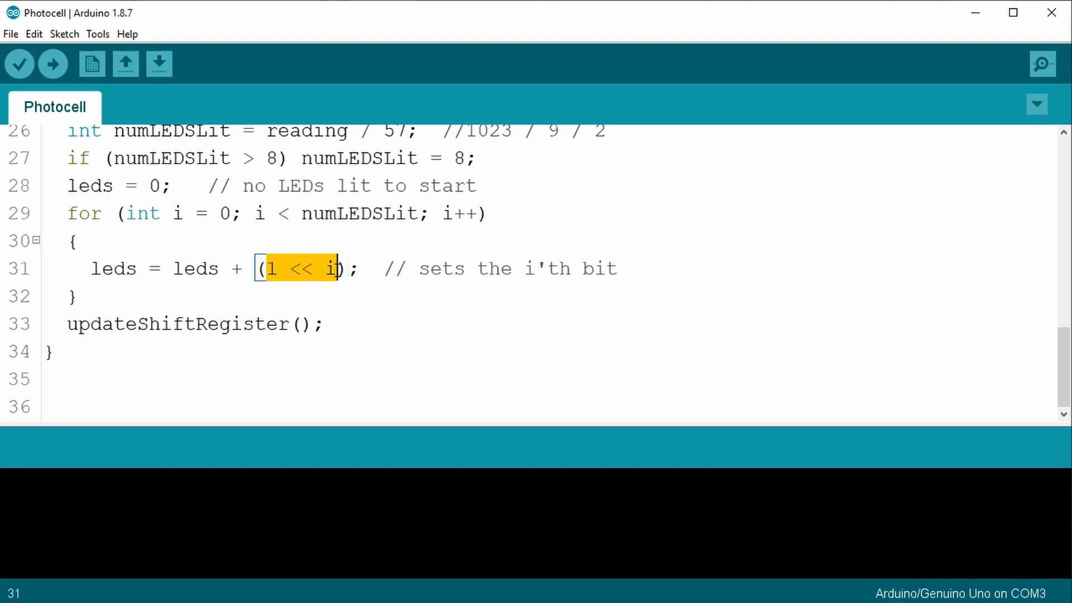
{"action": "mouse_move", "coordinate": [372, 595]}
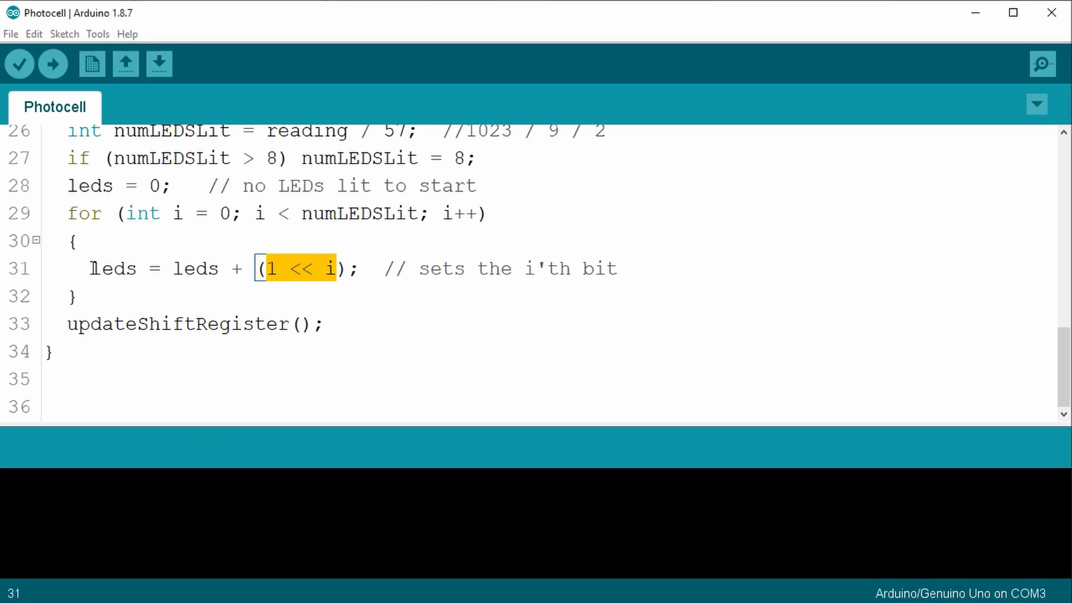
{"action": "double_click", "coordinate": [113, 268]}
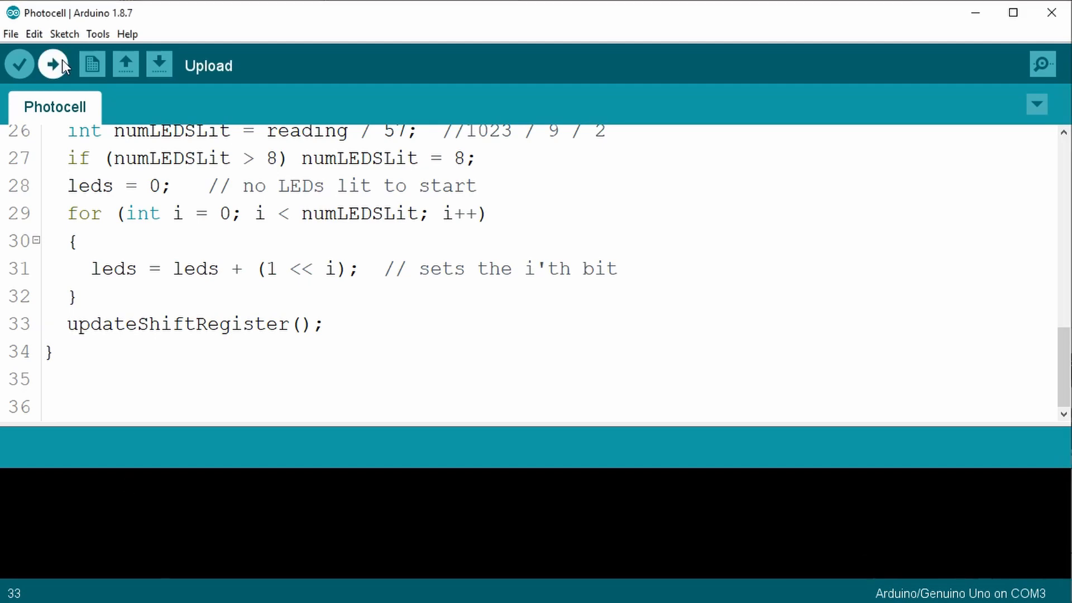
Start compiling and uploading Photocell to the Uno with the toolbar Upload button
{"action": "left_click", "coordinate": [52, 64]}
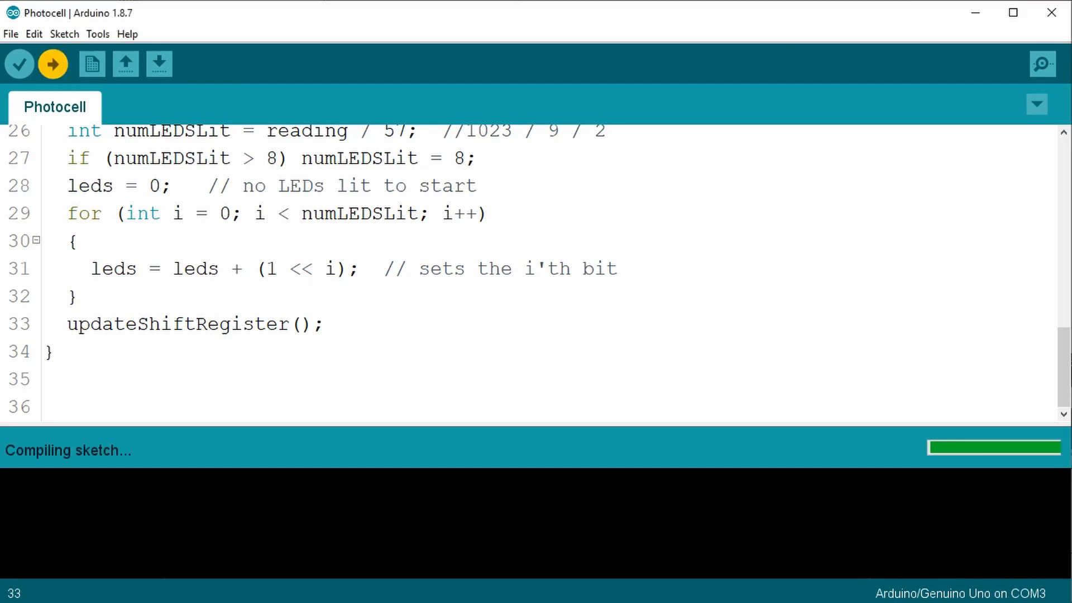